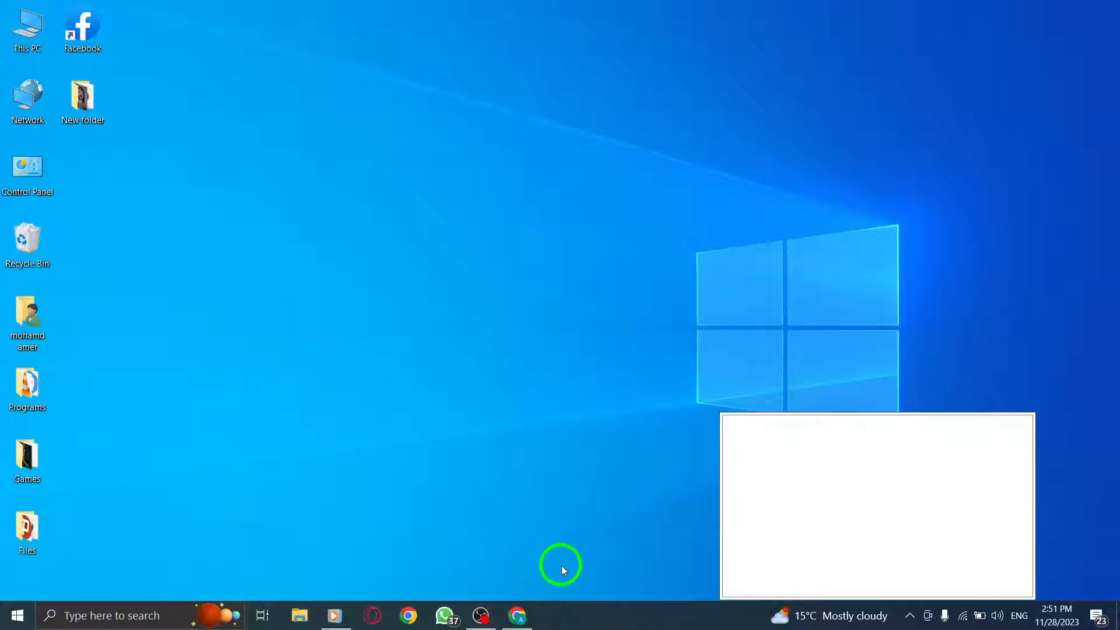
Launch Chrome from the taskbar and show its three-dot main menu
{"action": "left_click", "coordinate": [516, 614]}
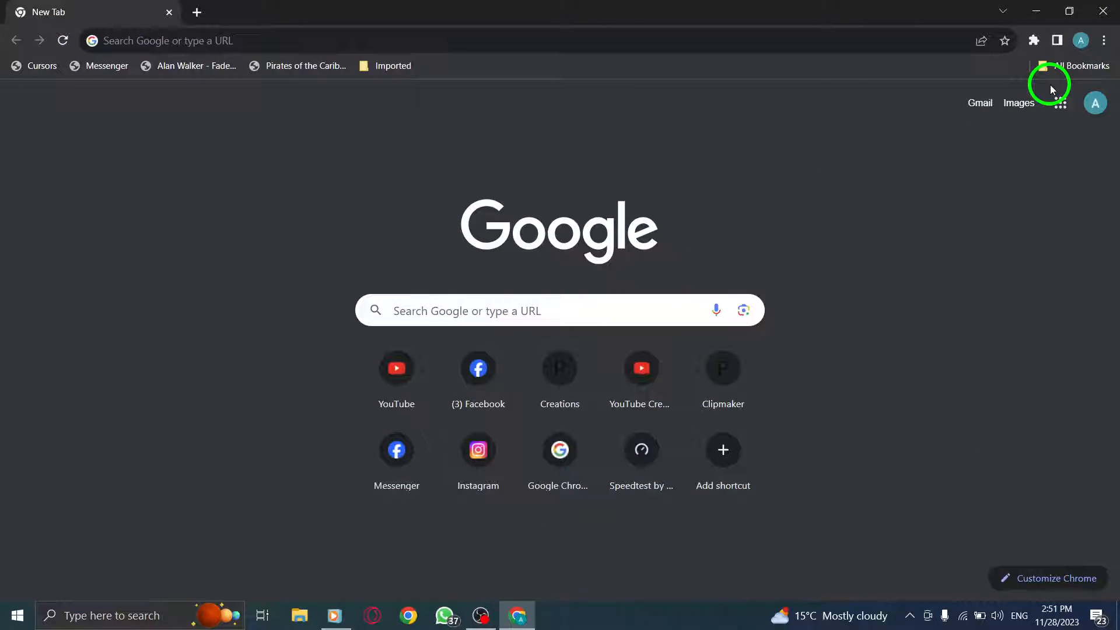
{"action": "left_click", "coordinate": [1104, 41]}
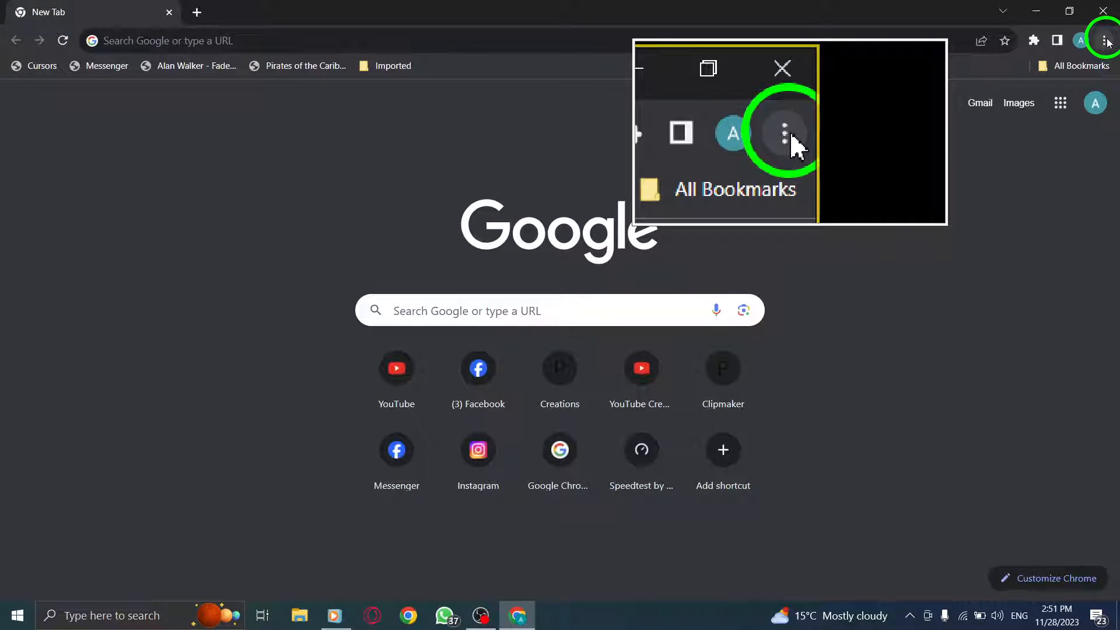
{"action": "left_click", "coordinate": [1106, 41]}
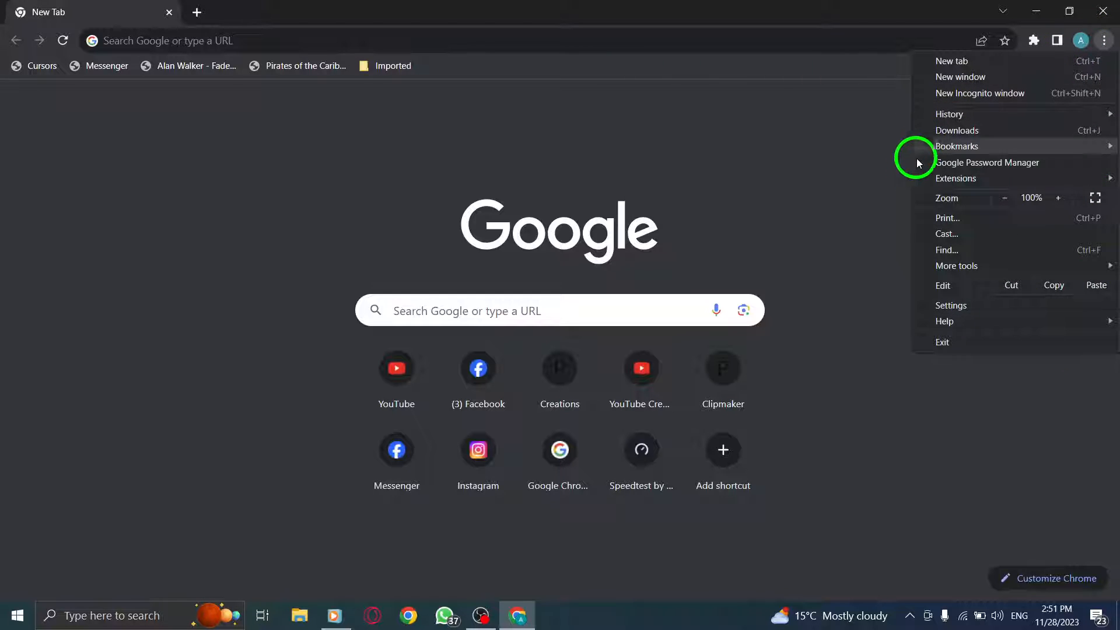
Go to Settings and select the Accessibility section in the sidebar
{"action": "left_click", "coordinate": [951, 305]}
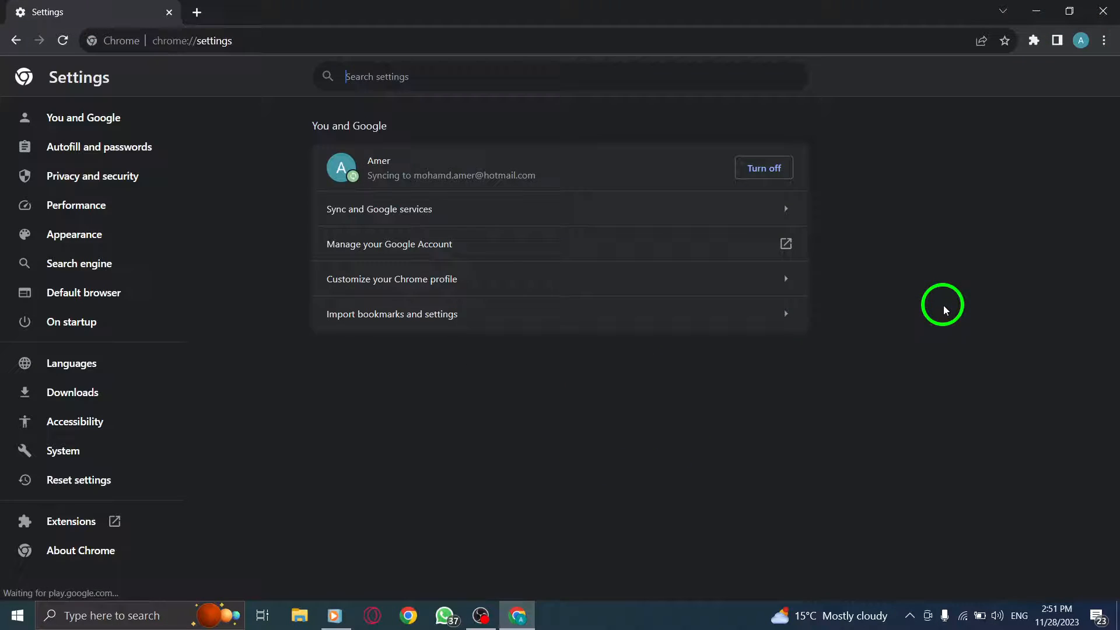
{"action": "mouse_move", "coordinate": [626, 279]}
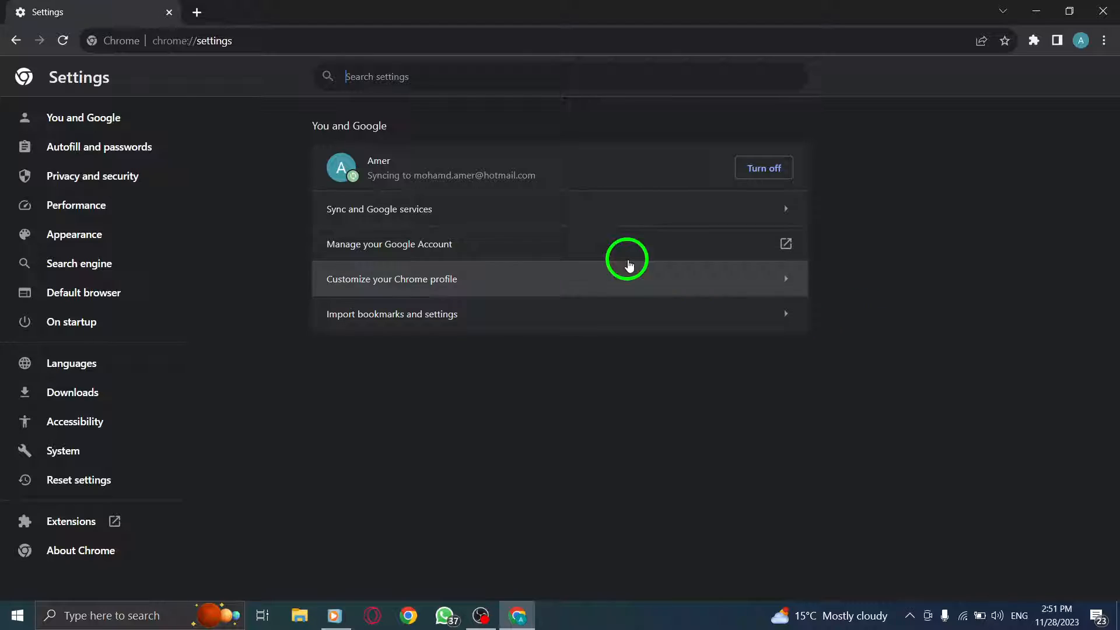
{"action": "mouse_move", "coordinate": [92, 175]}
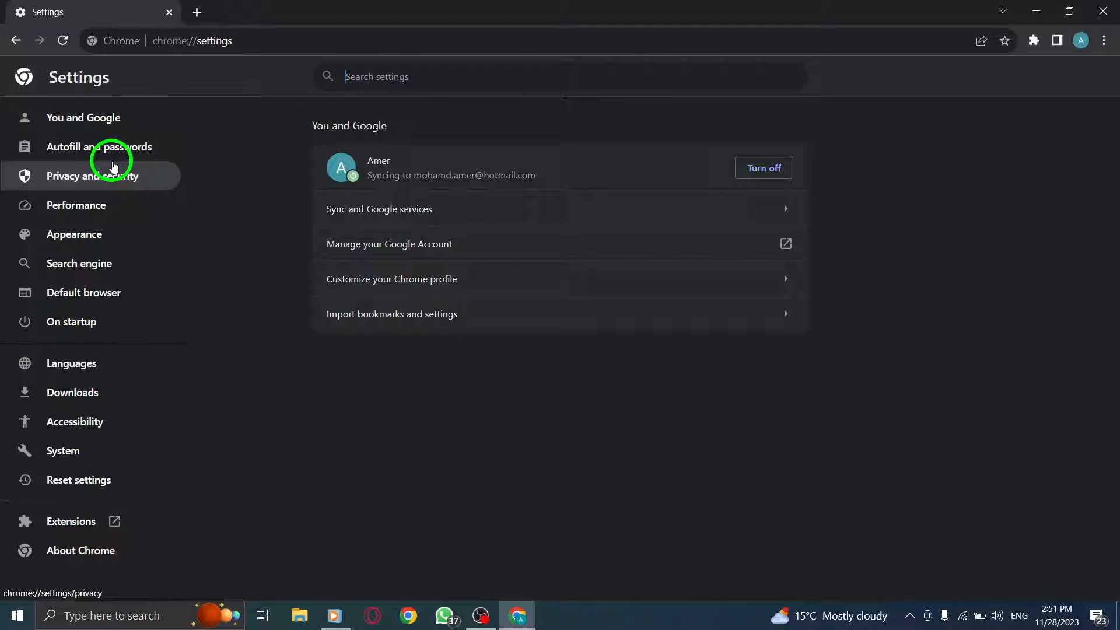
{"action": "left_click", "coordinate": [75, 421]}
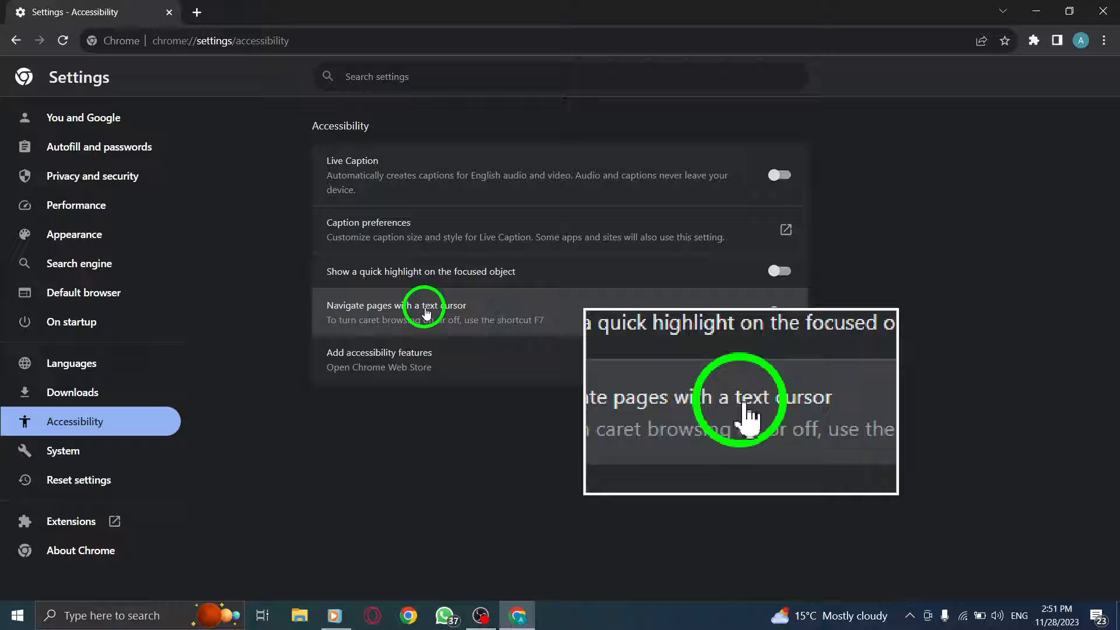
Toggle 'Navigate pages with a text cursor' off and on, ending with it enabled
{"action": "left_click", "coordinate": [779, 312]}
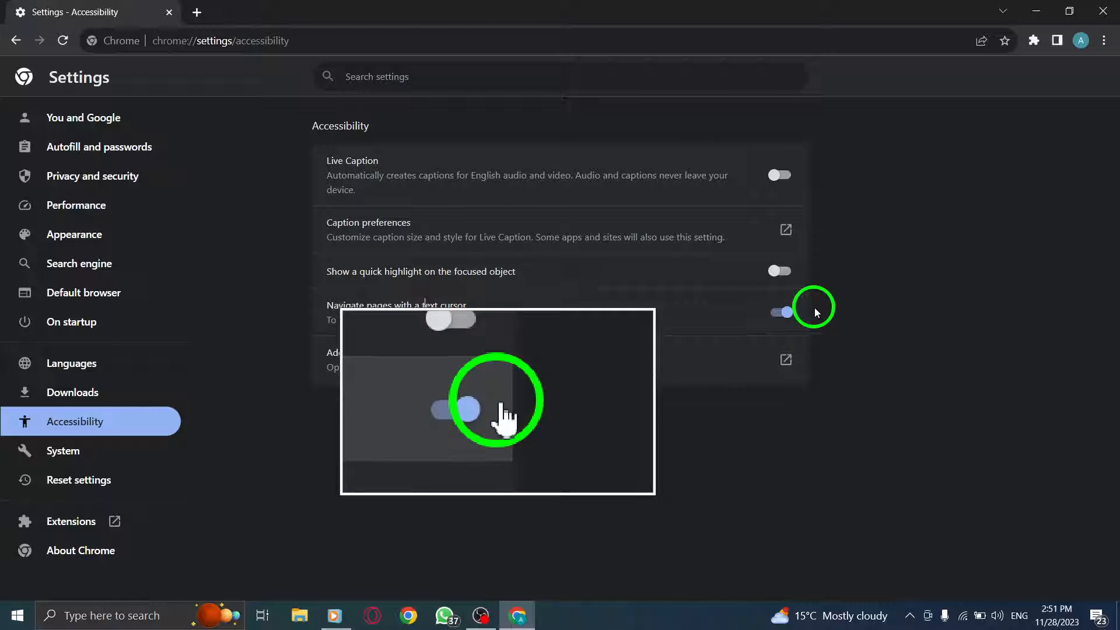
{"action": "left_click", "coordinate": [780, 312]}
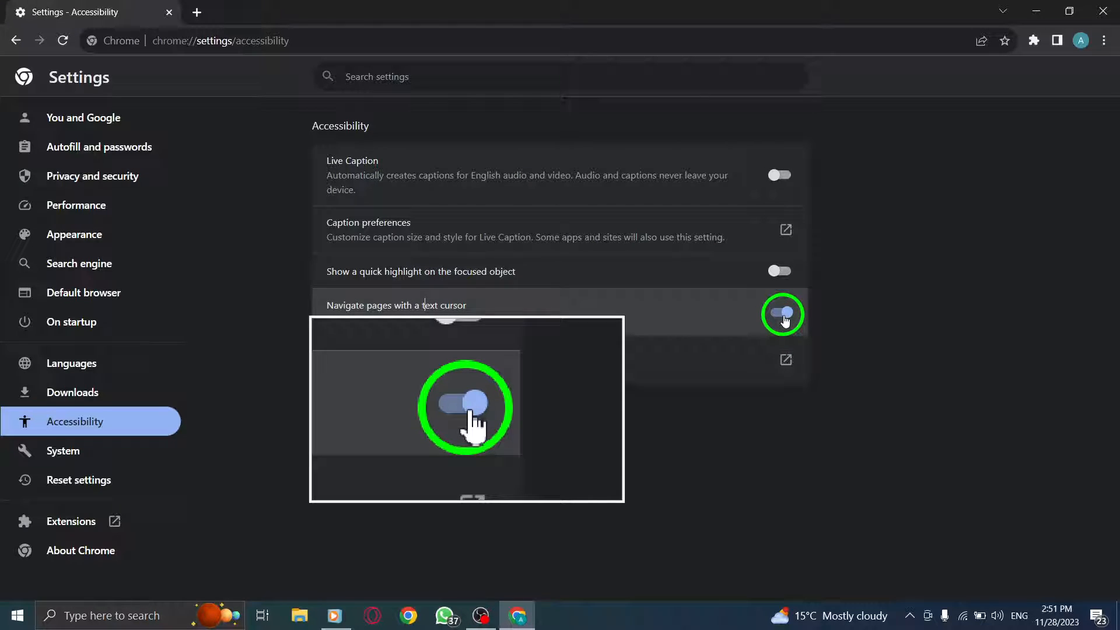
{"action": "left_click", "coordinate": [779, 312]}
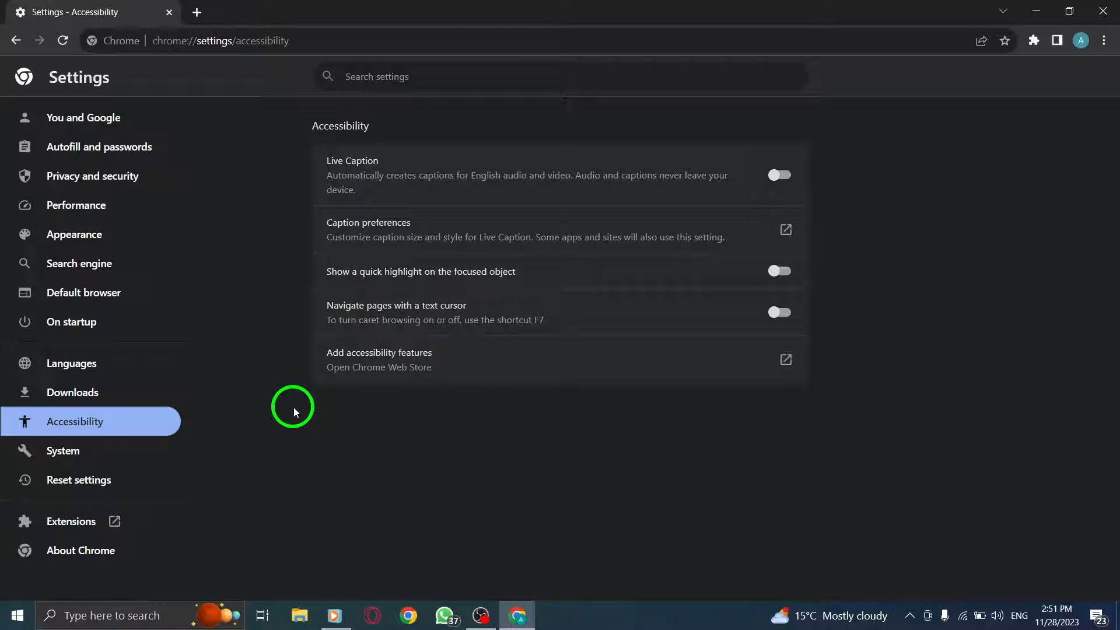
{"action": "left_click", "coordinate": [83, 117]}
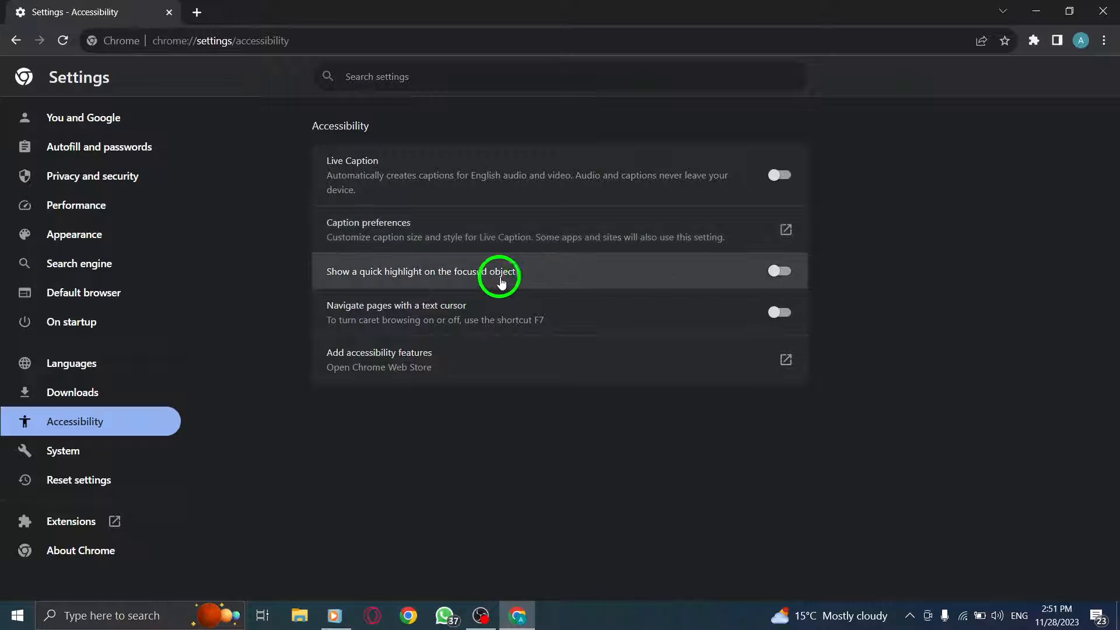
{"action": "left_click", "coordinate": [779, 312]}
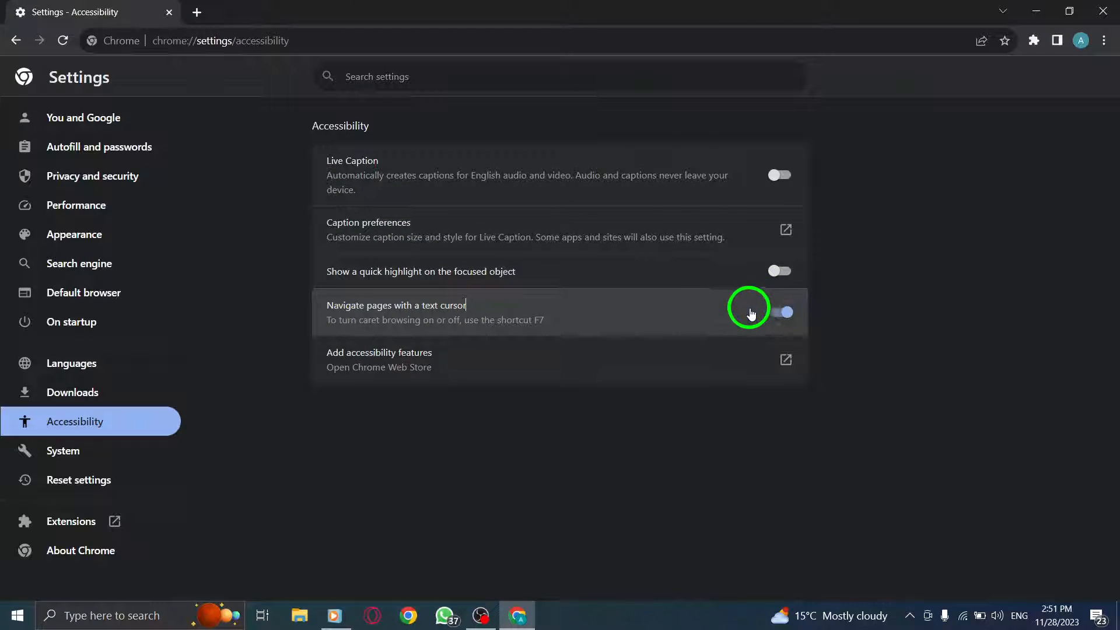
{"action": "left_click", "coordinate": [782, 312]}
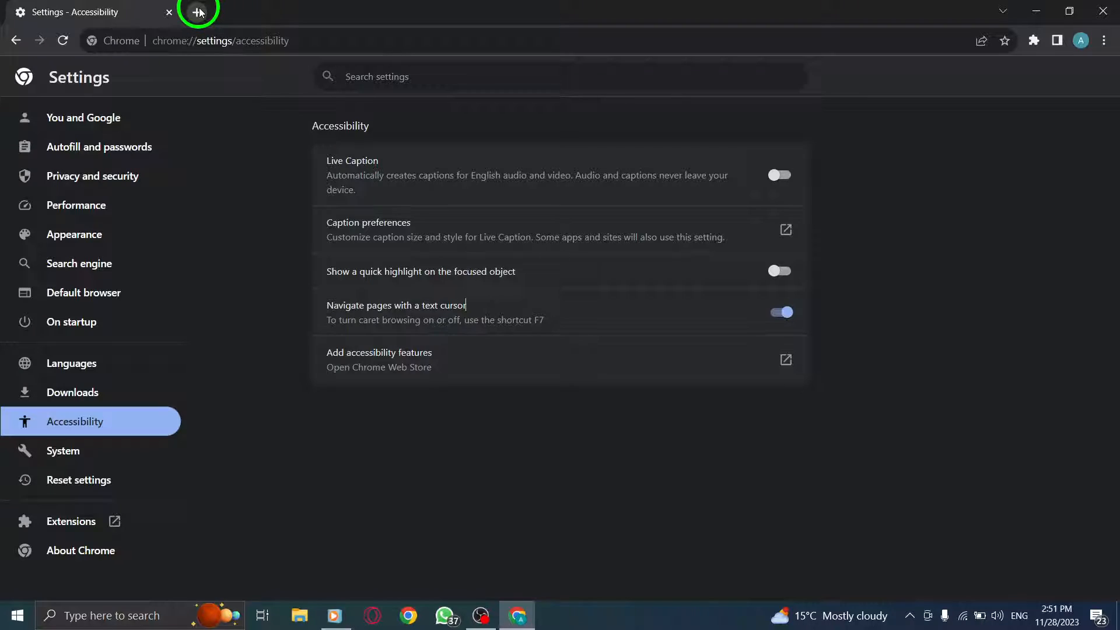
Open a new tab to test text cursor navigation
{"action": "left_click", "coordinate": [198, 13]}
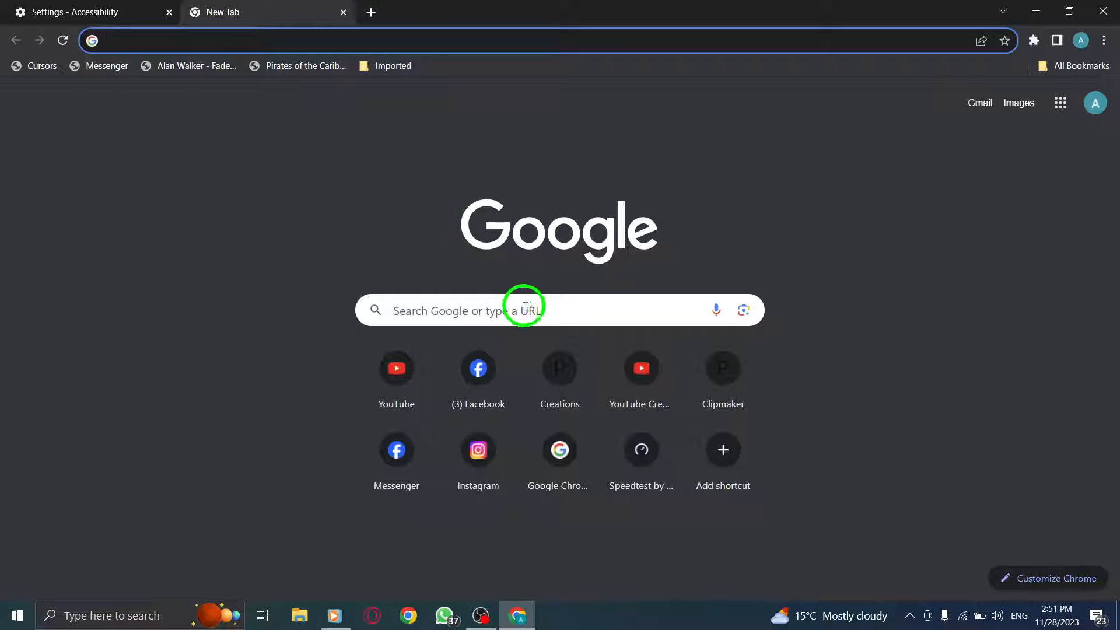
{"action": "mouse_move", "coordinate": [477, 378]}
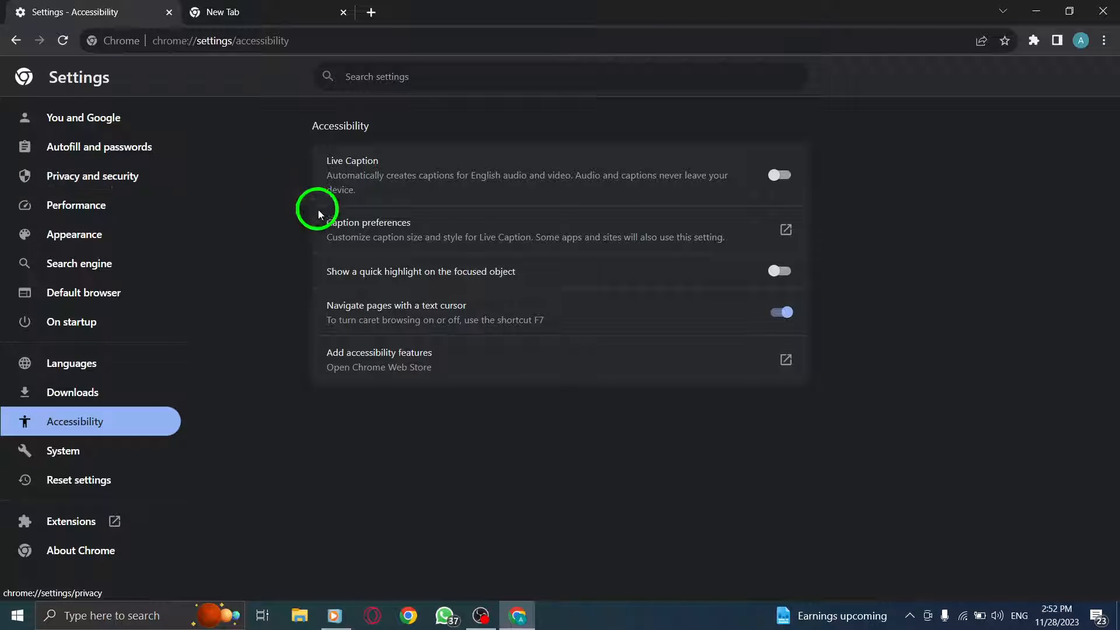
Disable 'Navigate pages with a text cursor' and close the Settings tab
{"action": "left_click", "coordinate": [780, 312]}
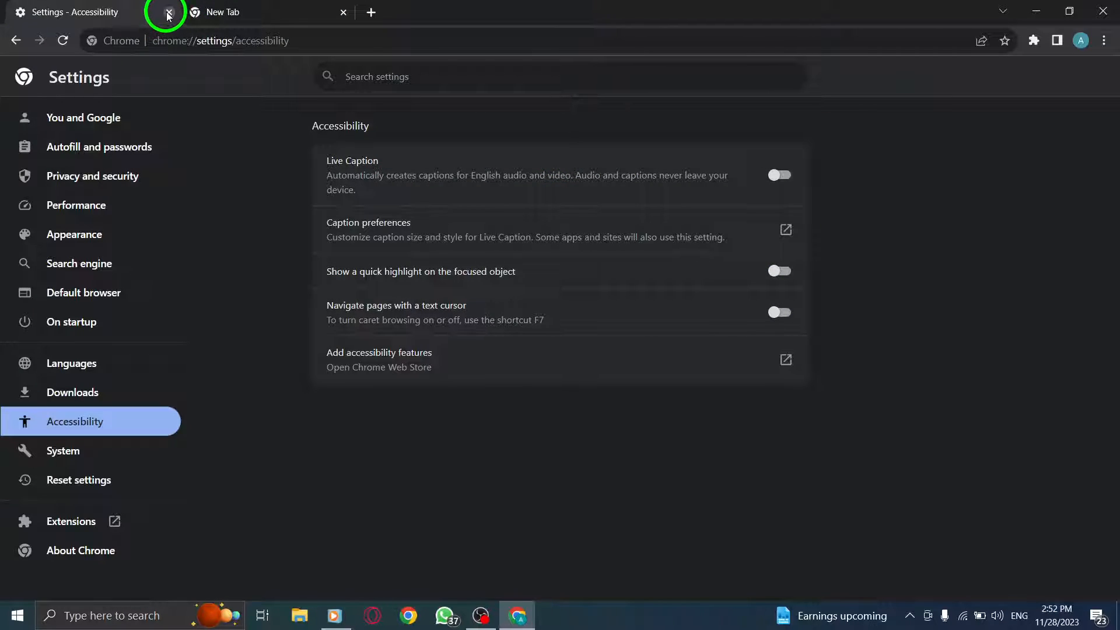
{"action": "left_click", "coordinate": [168, 12]}
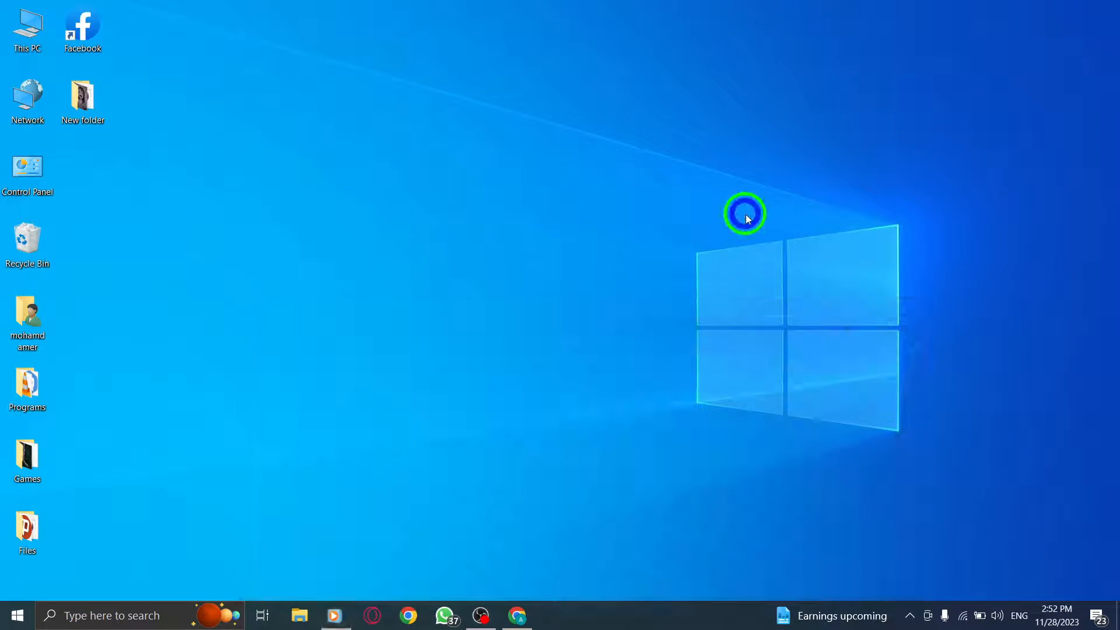